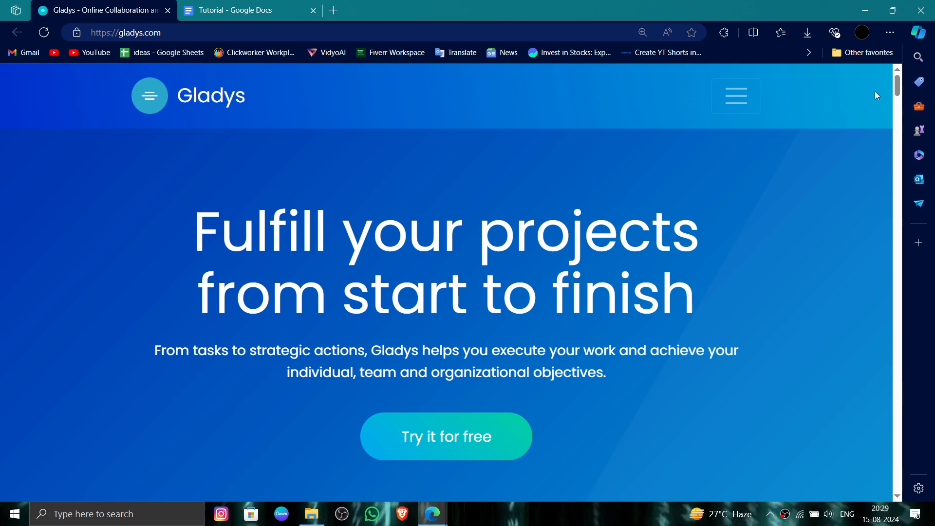
scroll("down", 3)
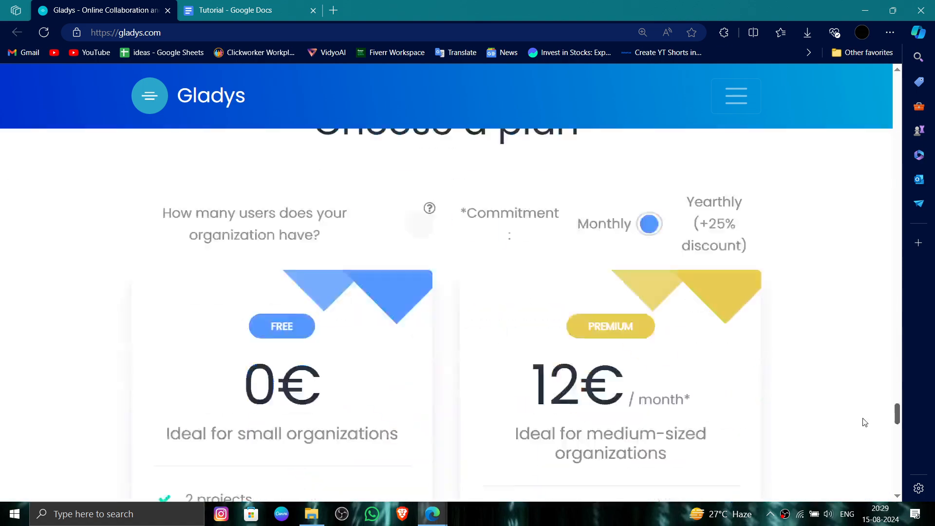
scroll("down", 3)
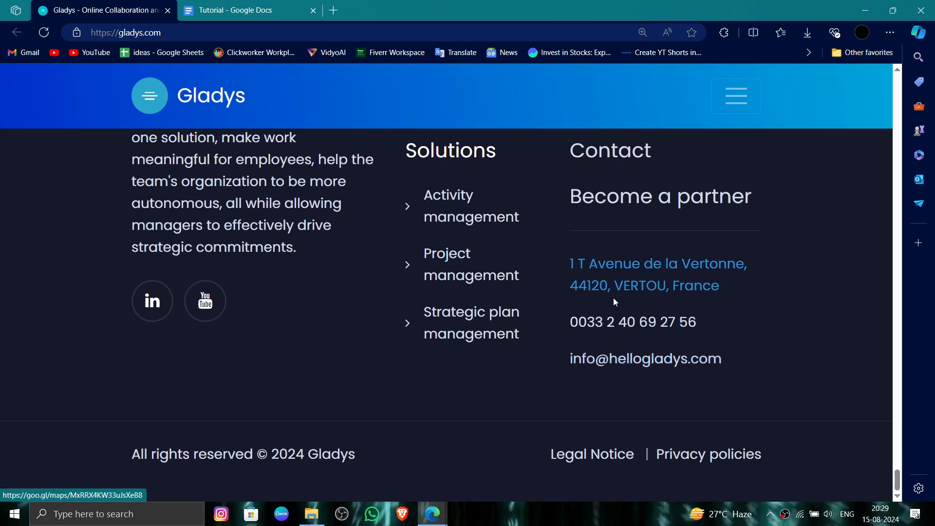
mouse_move(662, 303)
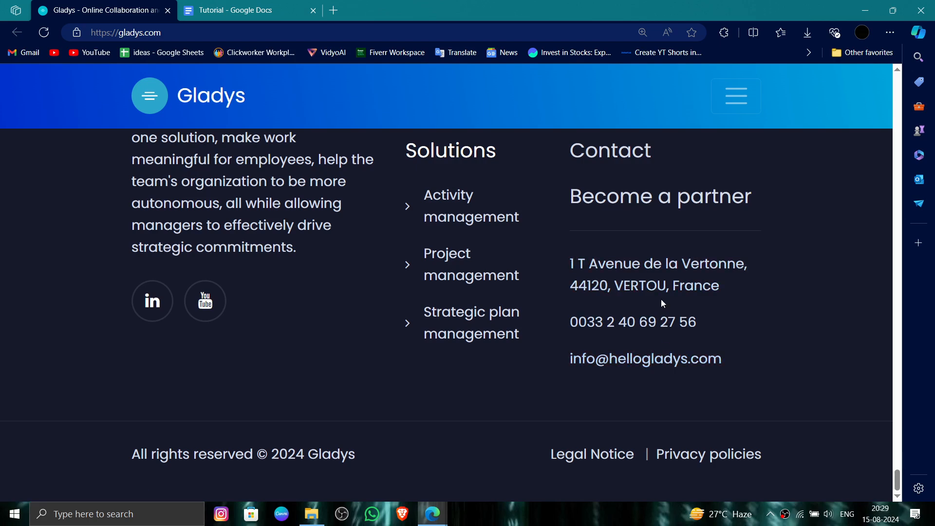
mouse_move(318, 258)
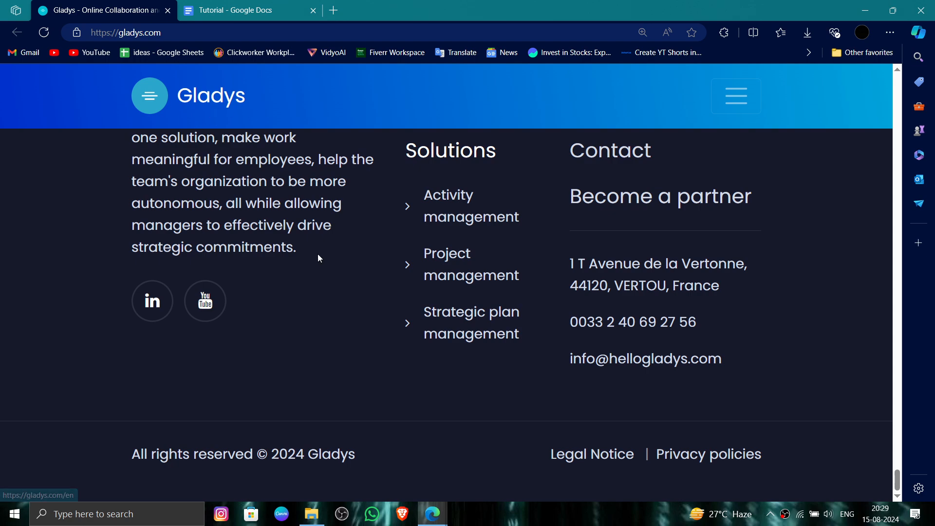
scroll("up", 3)
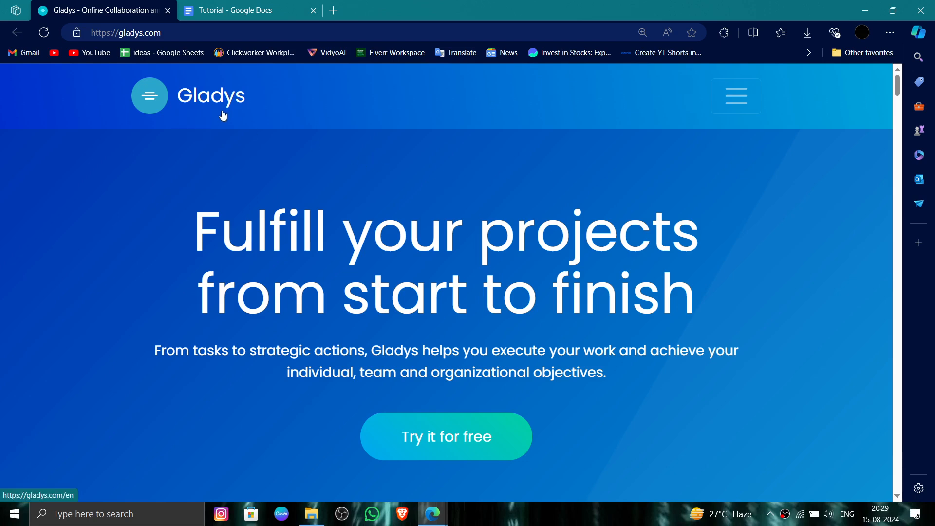
mouse_move(223, 114)
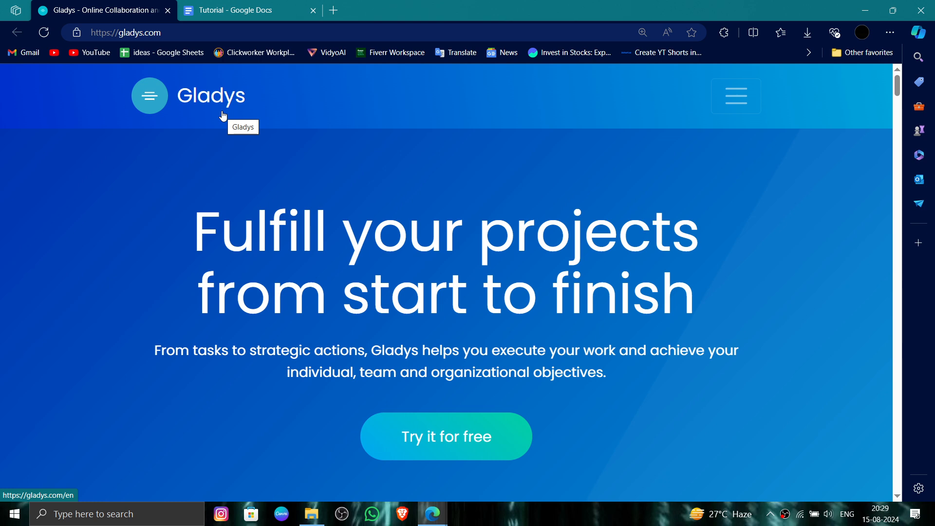
mouse_move(316, 156)
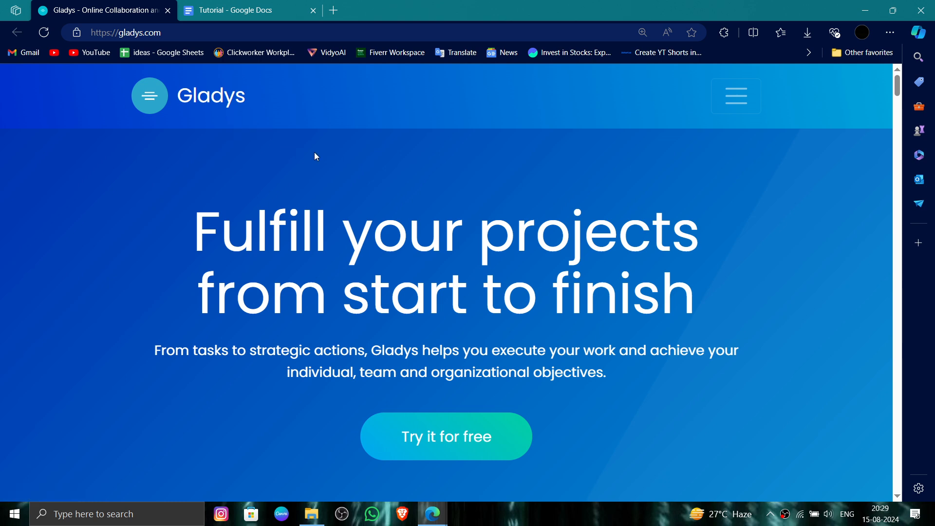
mouse_move(417, 143)
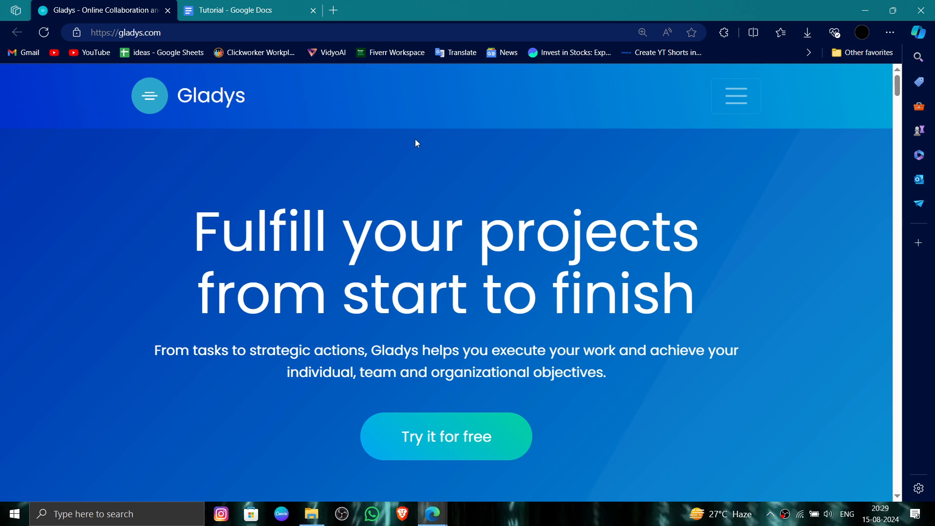